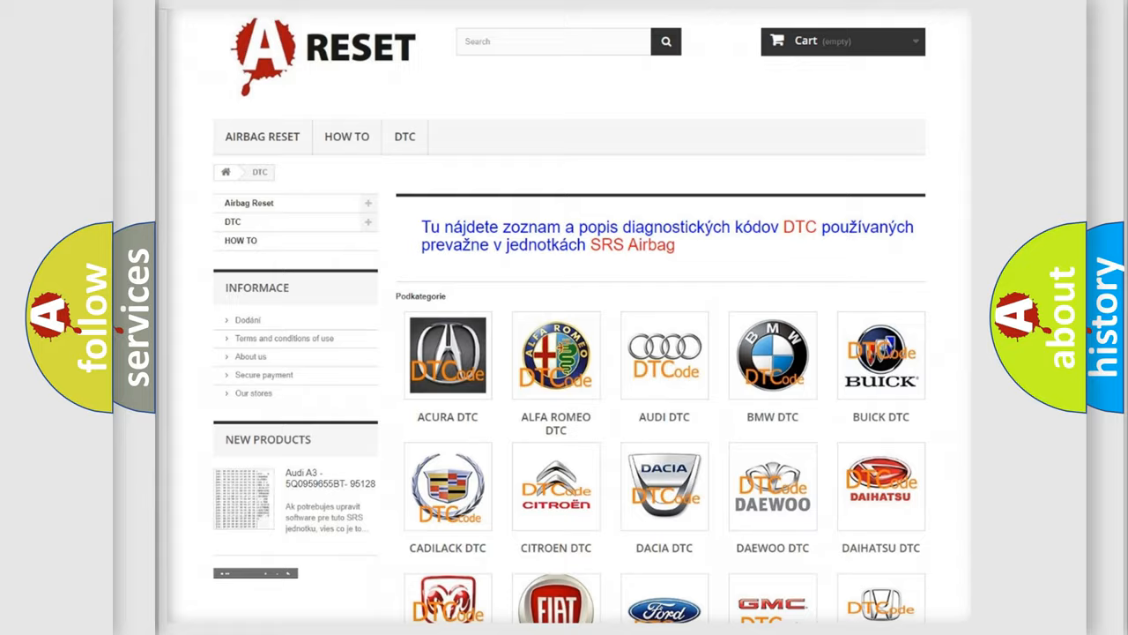
Scroll the car-brand DTC grid down until the Chrysler DTC tile is visible.
scroll("down", 3)
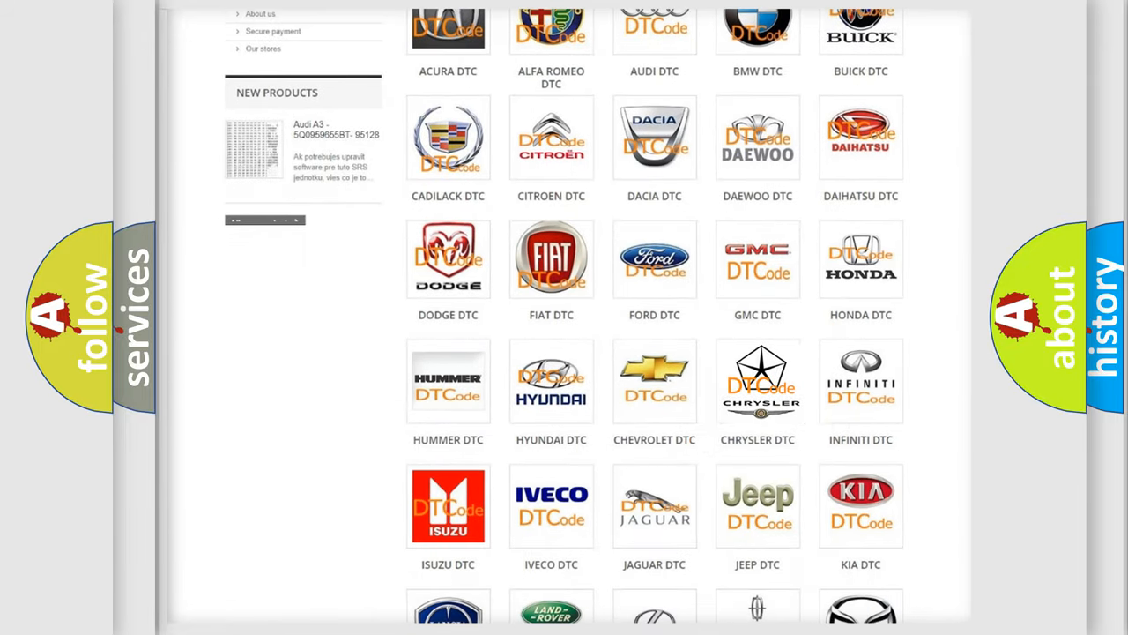
Open the Chrysler DTC category and skim its B-series code list from B0002 onward.
left_click(758, 380)
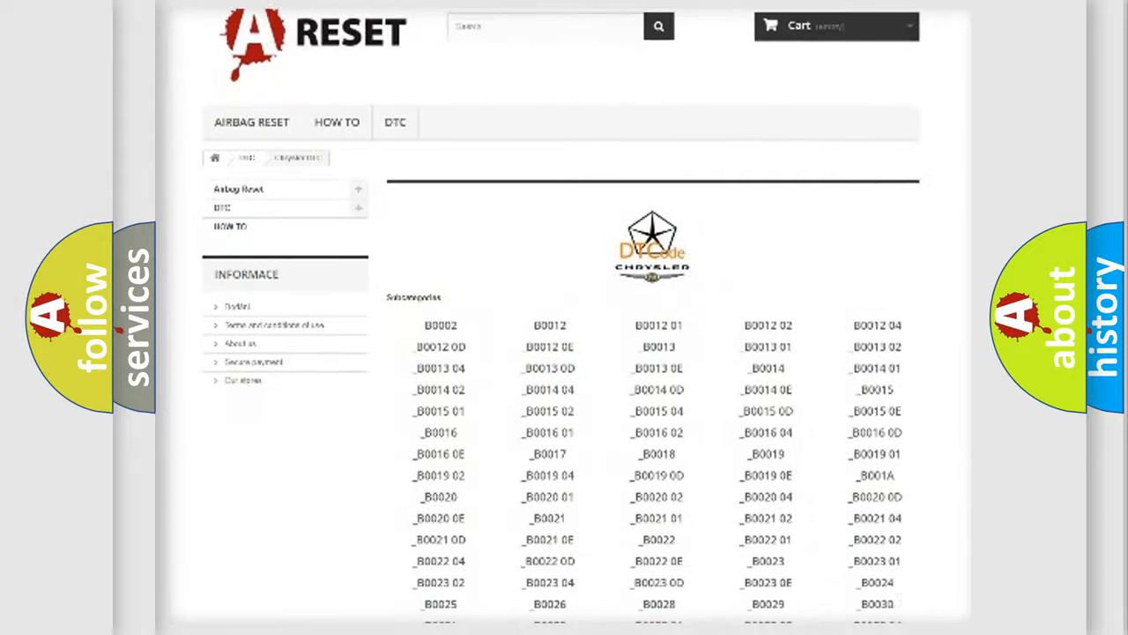
scroll("down", 3)
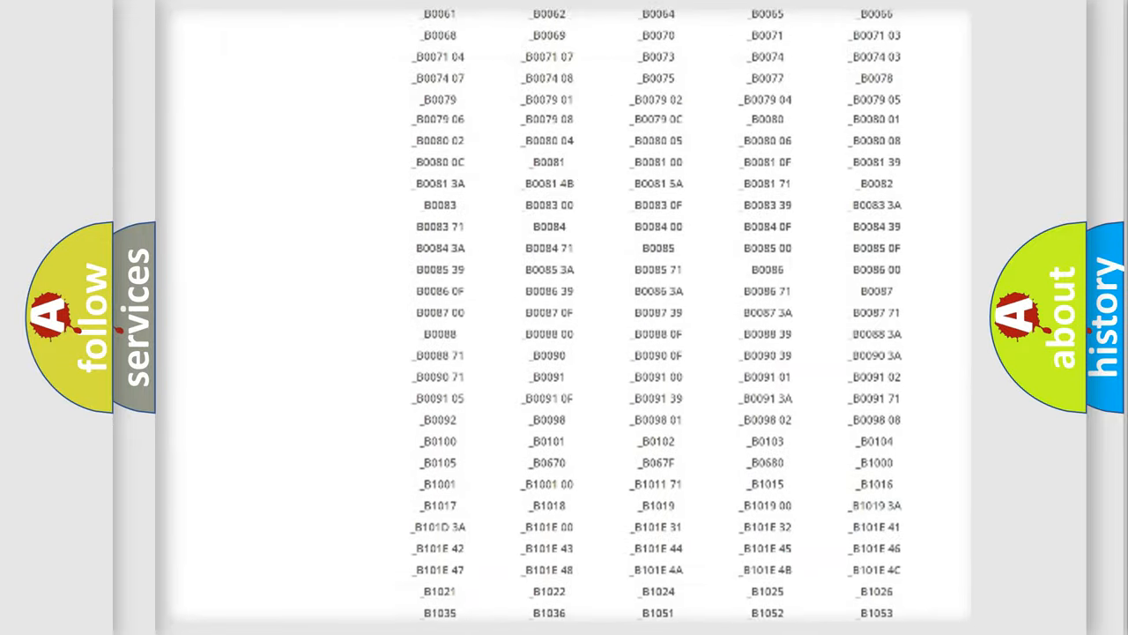
scroll("up", 3)
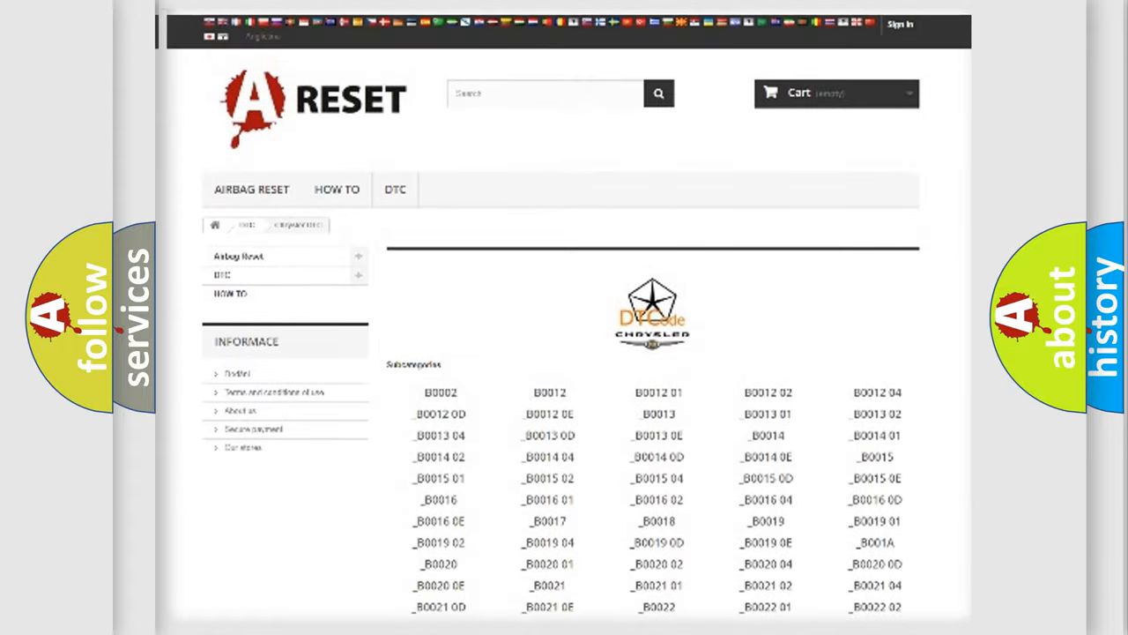